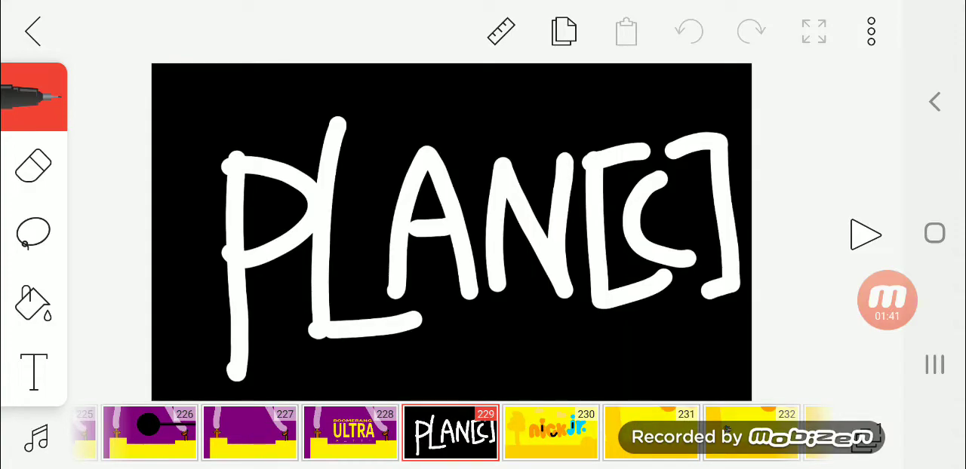
{"action": "left_click", "coordinate": [888, 300]}
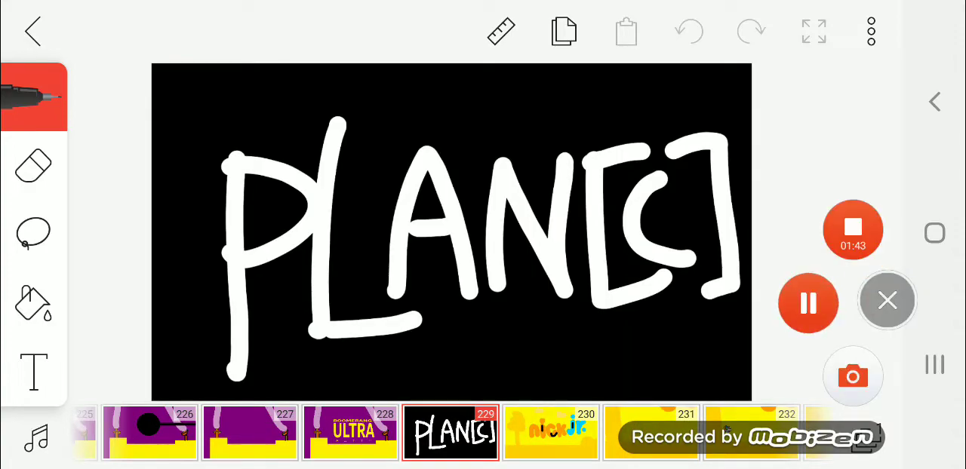